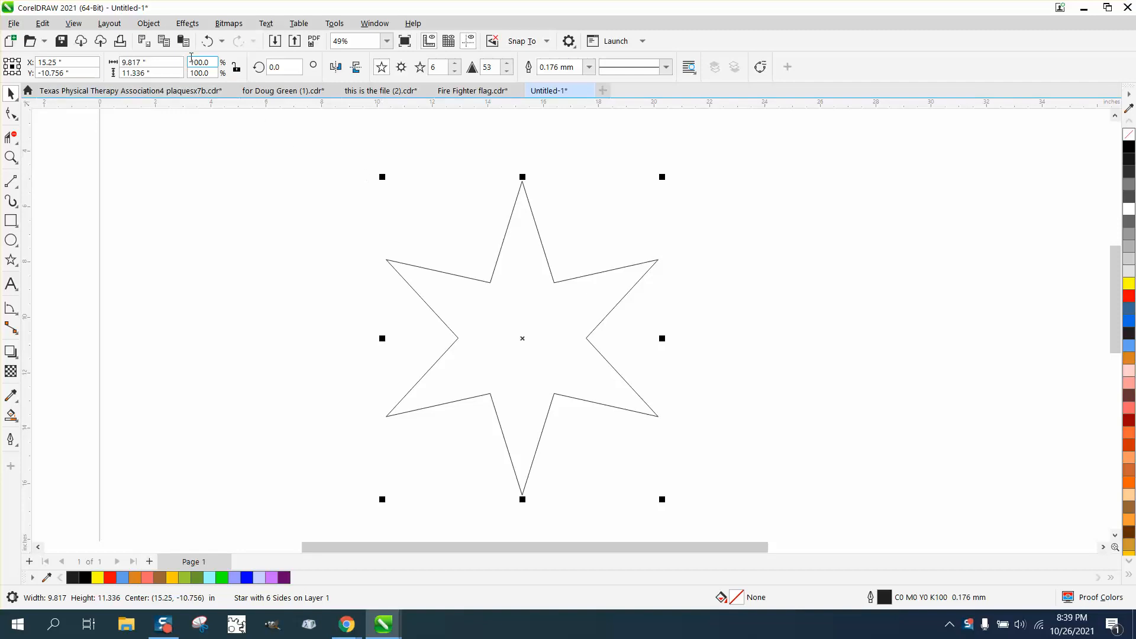
Open the Object menu with the six-pointed star selected.
{"action": "left_click", "coordinate": [148, 23]}
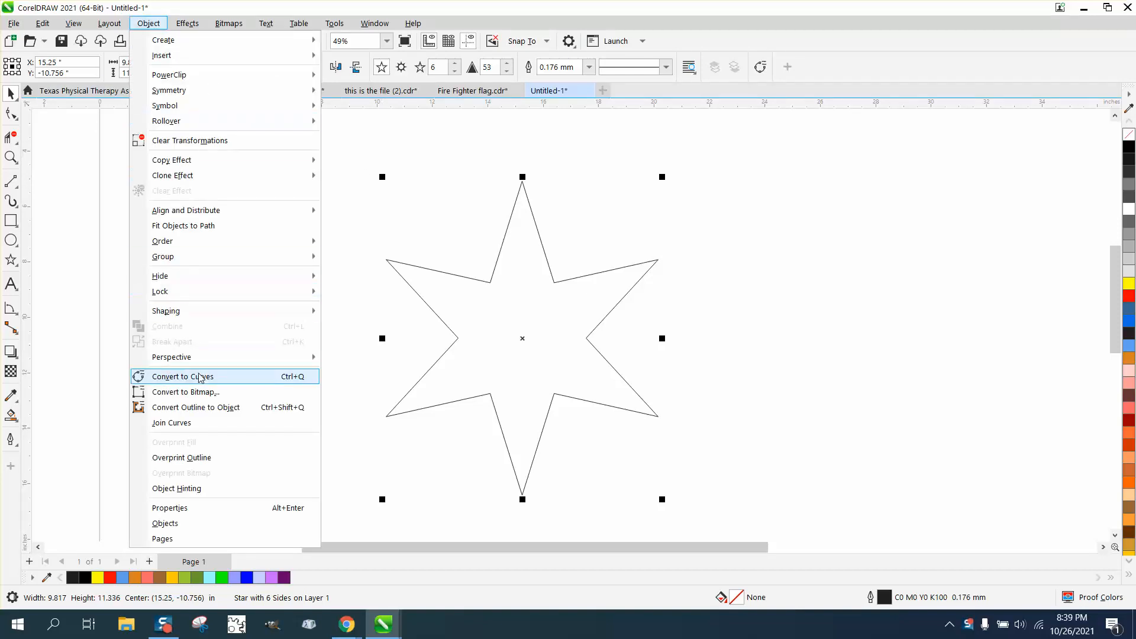
Convert the star to curves and drag its two upper side points outward.
{"action": "left_click", "coordinate": [182, 376]}
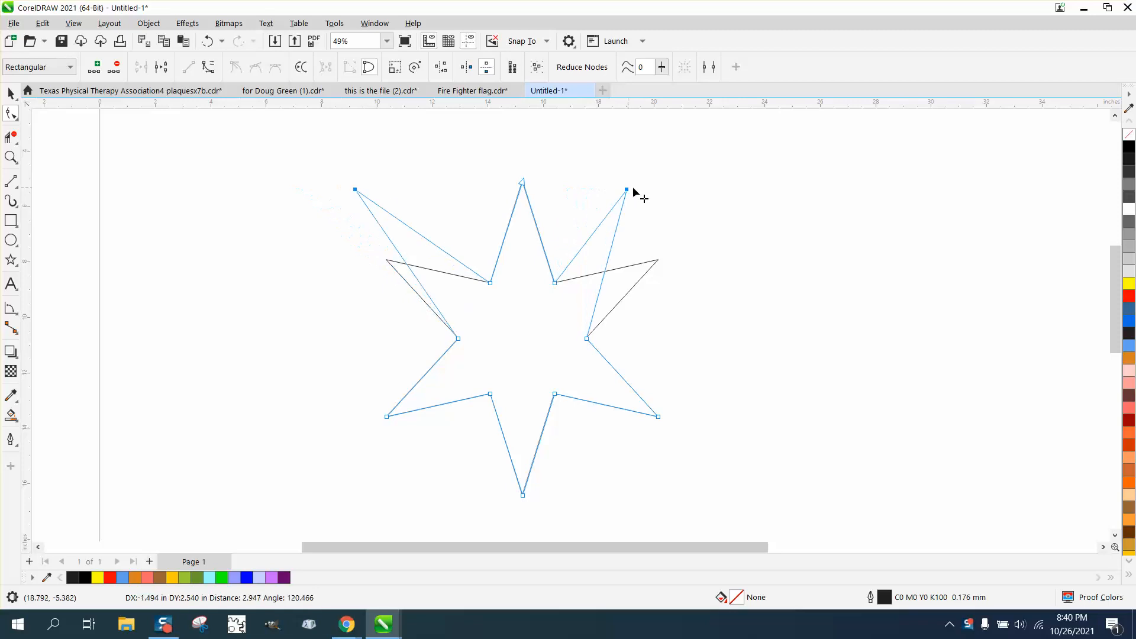
{"action": "left_click", "coordinate": [209, 41]}
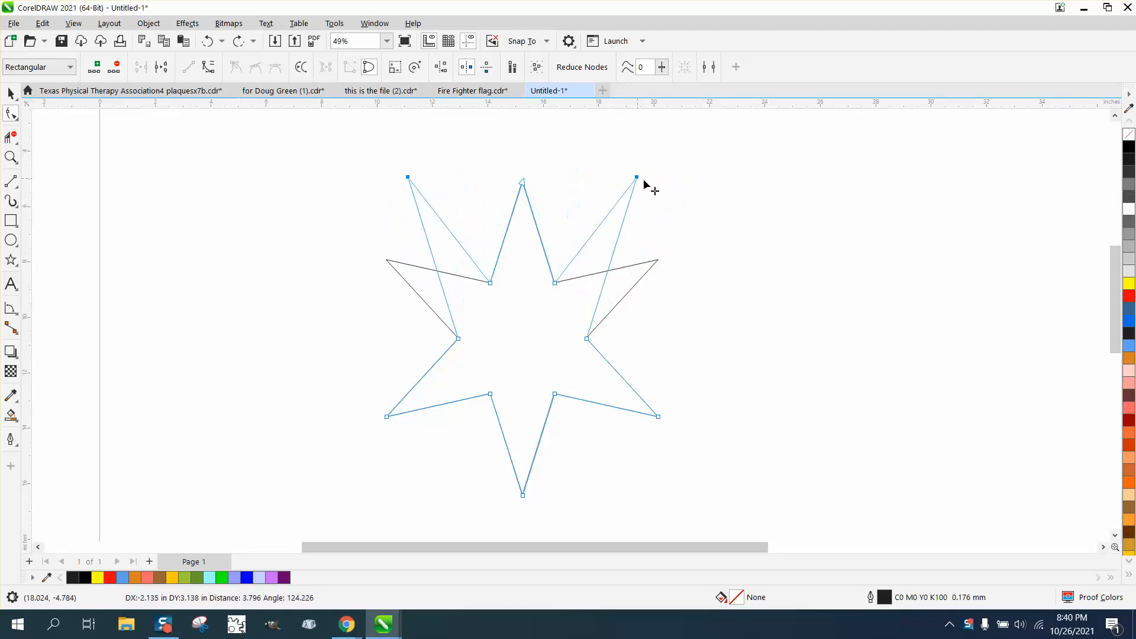
Drag the top nodes so the upper arms become one wide curved arc.
{"action": "left_click_drag", "start_coordinate": [636, 178], "coordinate": [647, 196]}
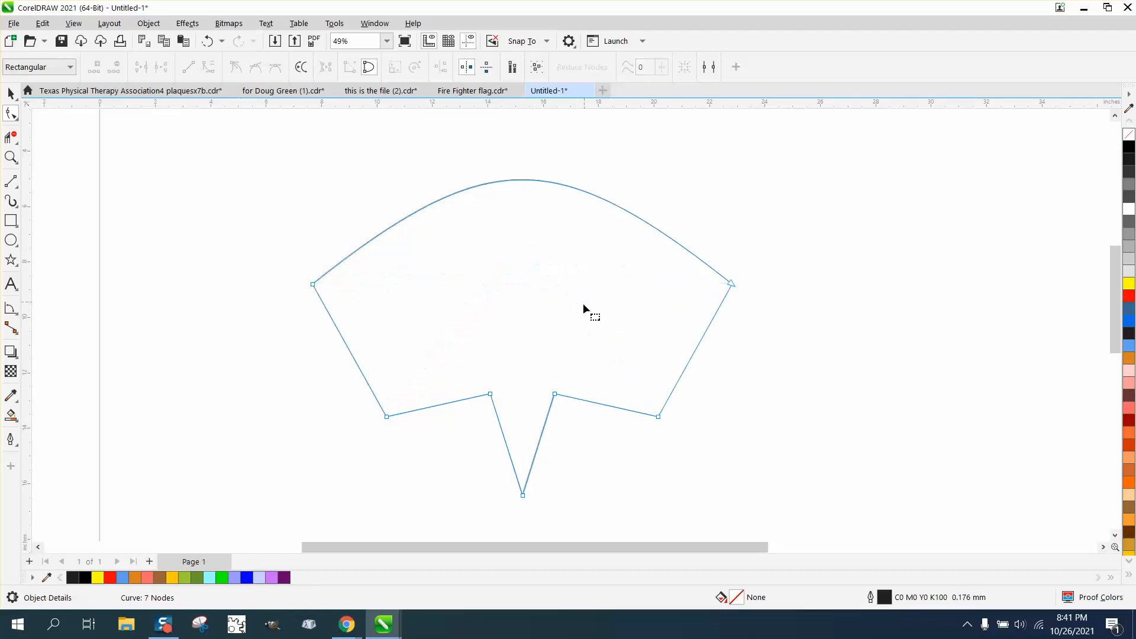
Select both arc end nodes and drag them mirrored toward the centre, forming a teardrop loop.
{"action": "left_click", "coordinate": [485, 67]}
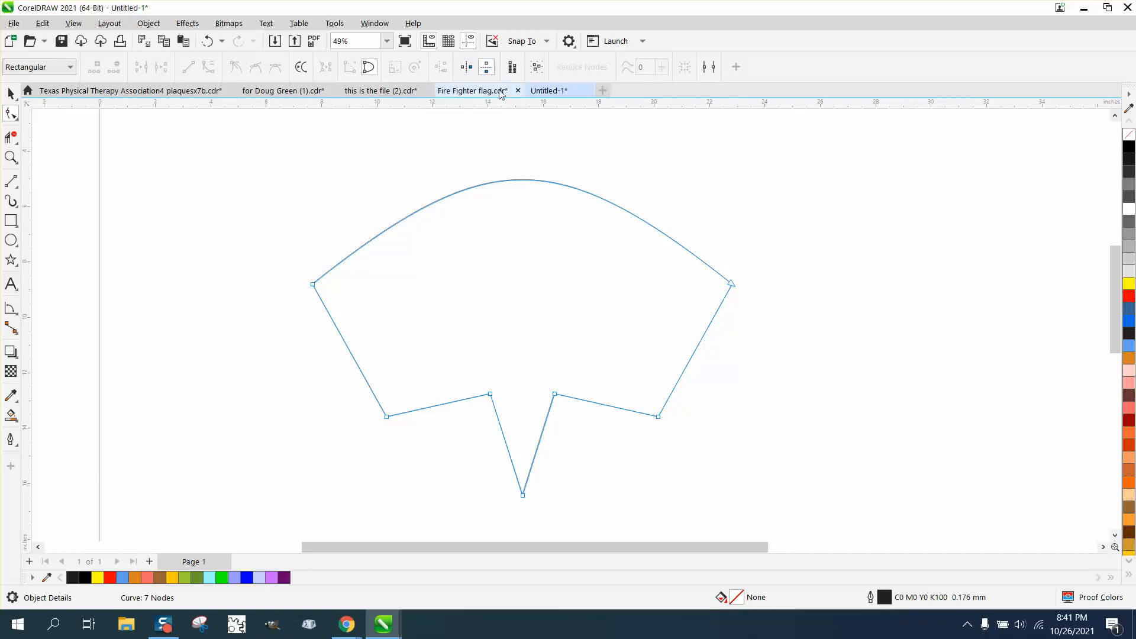
{"action": "left_click", "coordinate": [549, 91]}
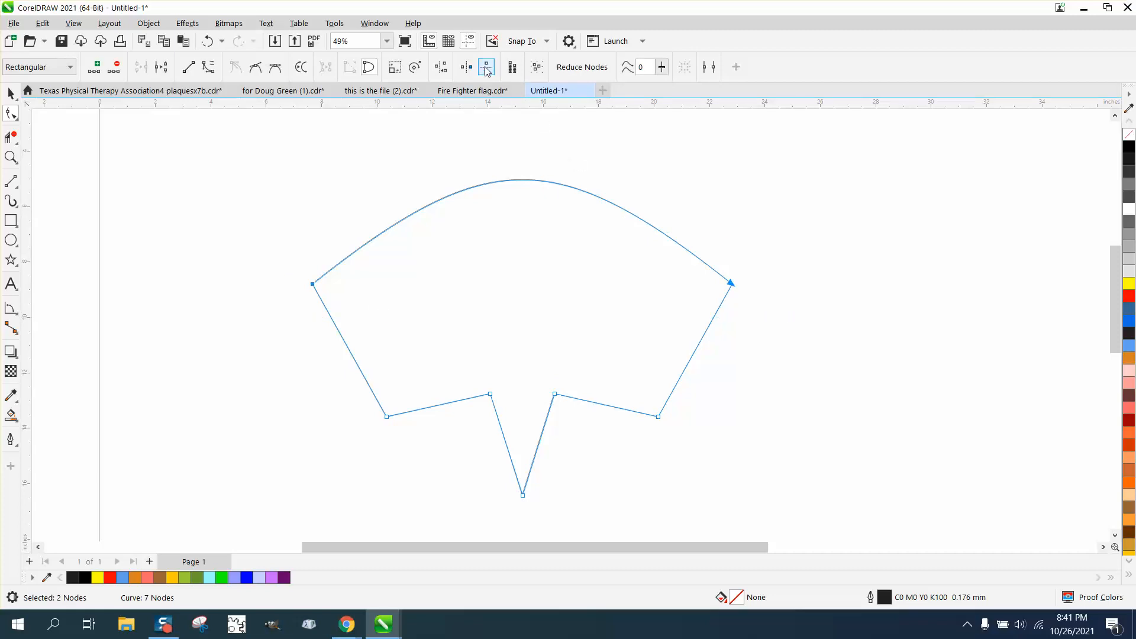
{"action": "left_click_drag", "start_coordinate": [731, 284], "coordinate": [788, 283]}
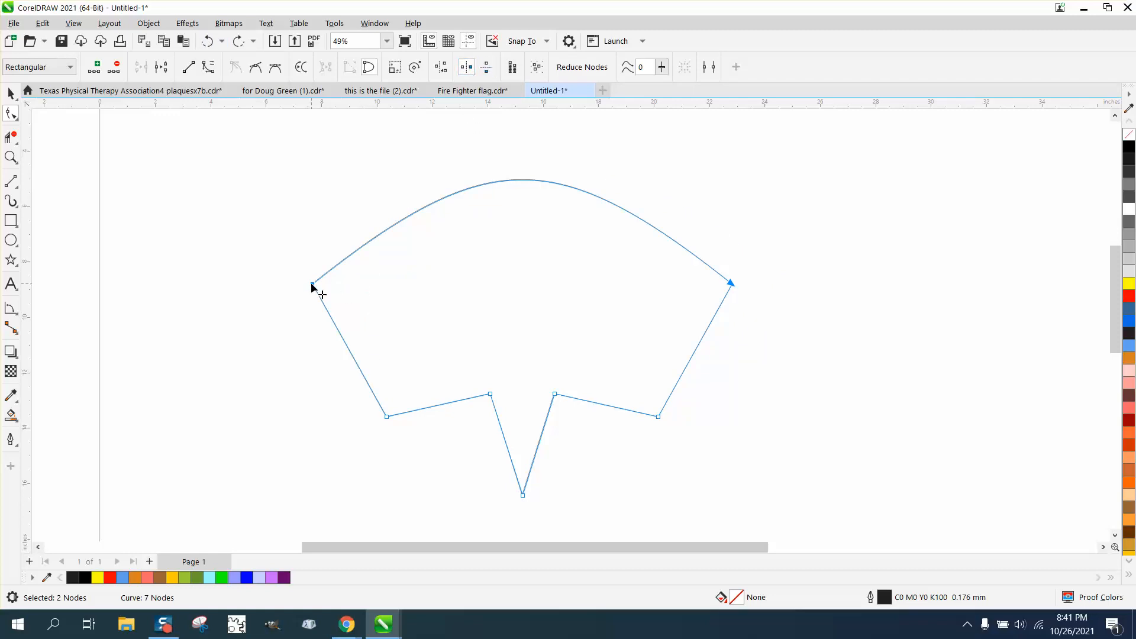
{"action": "left_click_drag", "start_coordinate": [312, 283], "coordinate": [531, 285]}
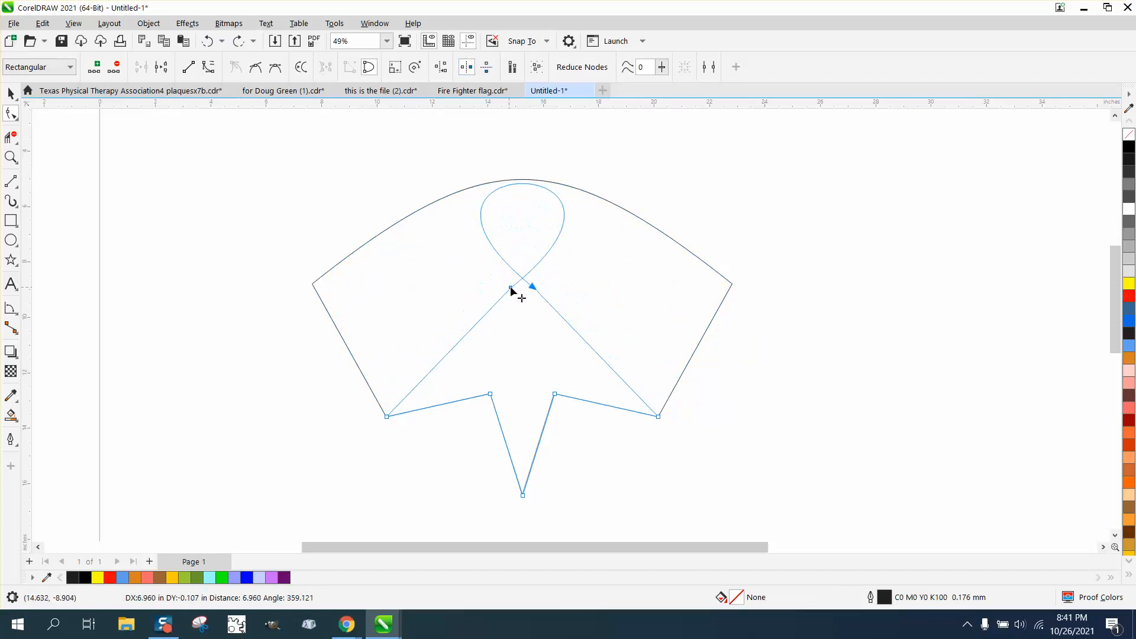